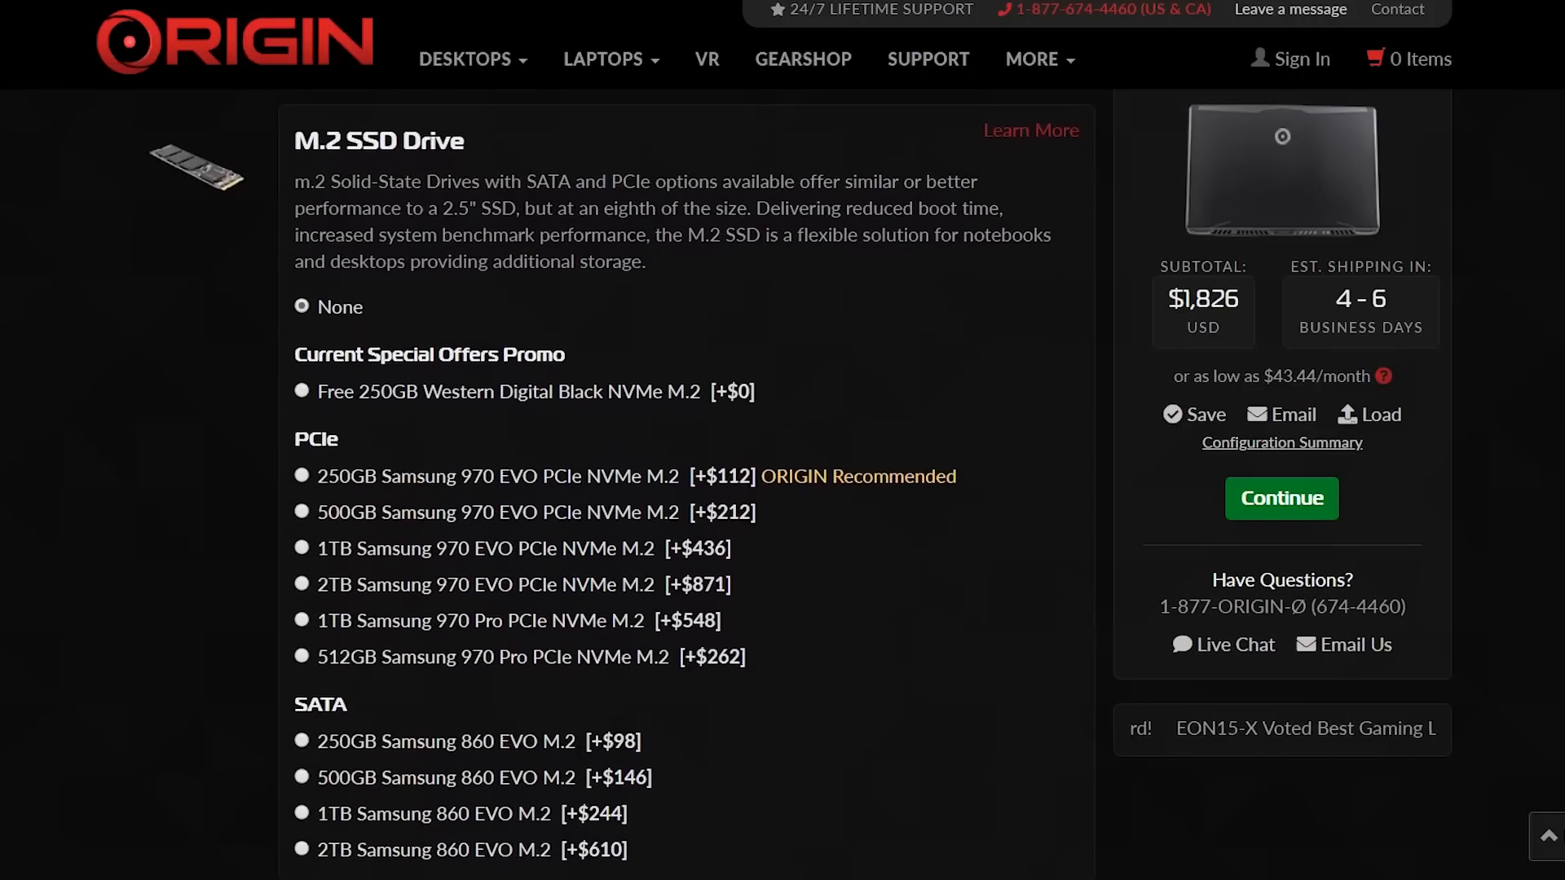
pyautogui.scroll(-3)
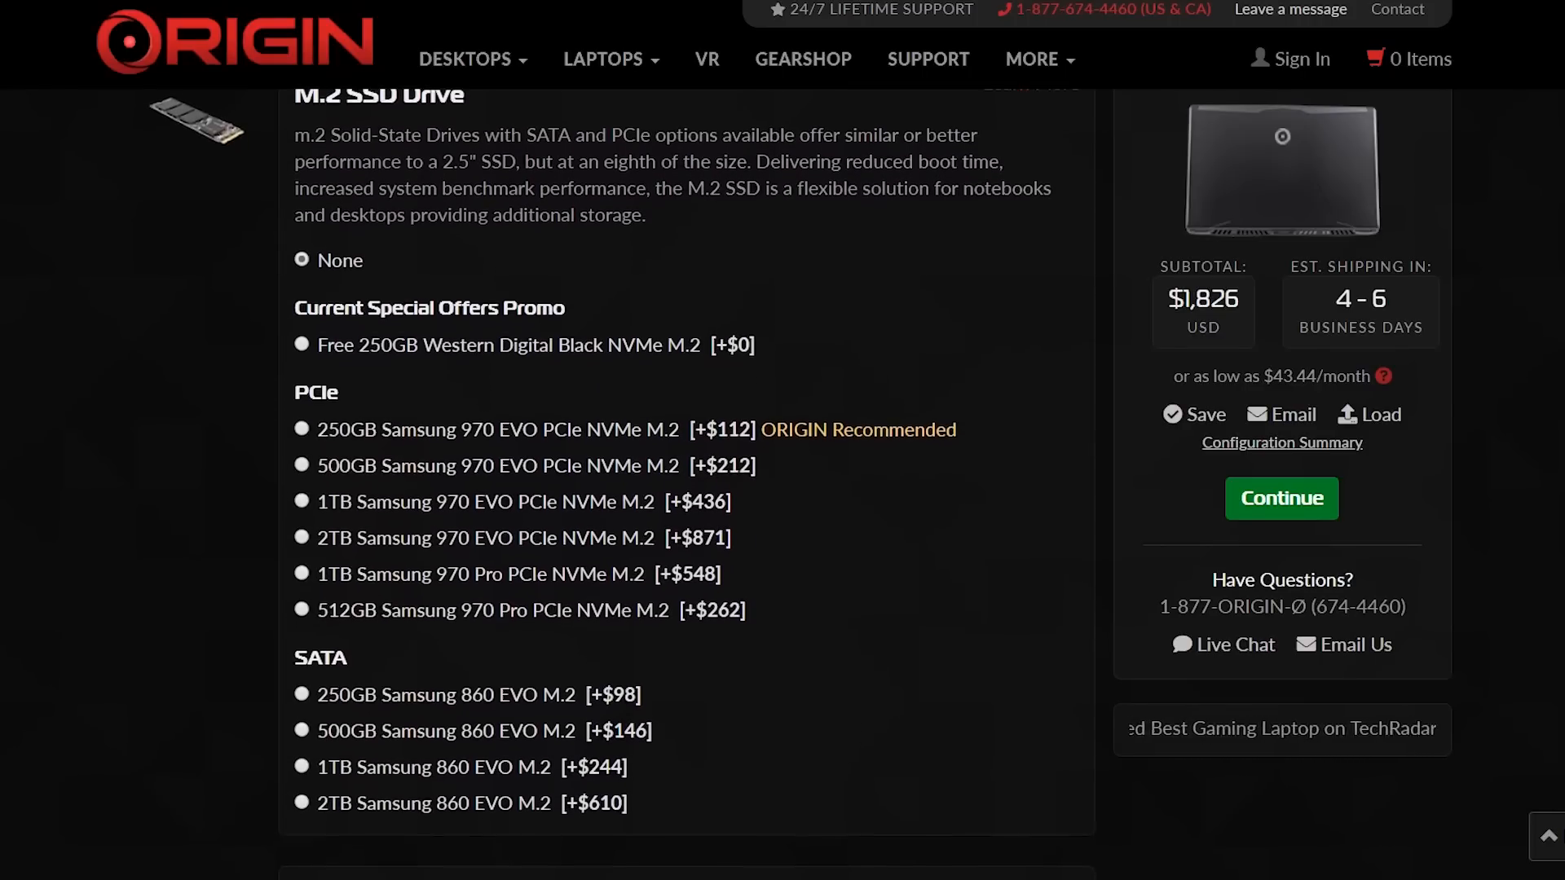
pyautogui.scroll(-3)
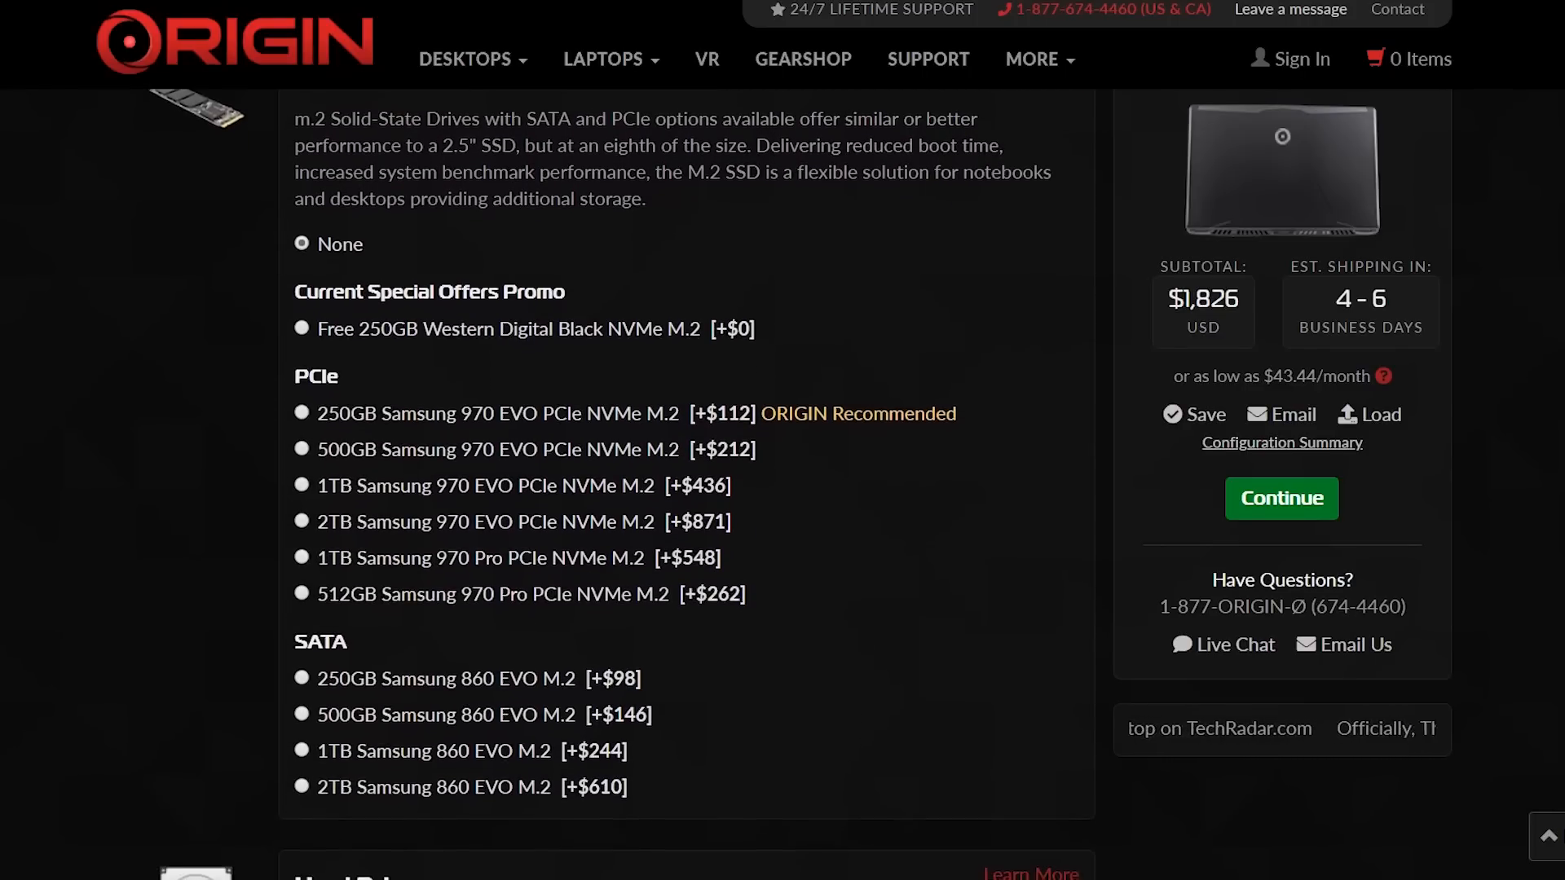
pyautogui.scroll(-3)
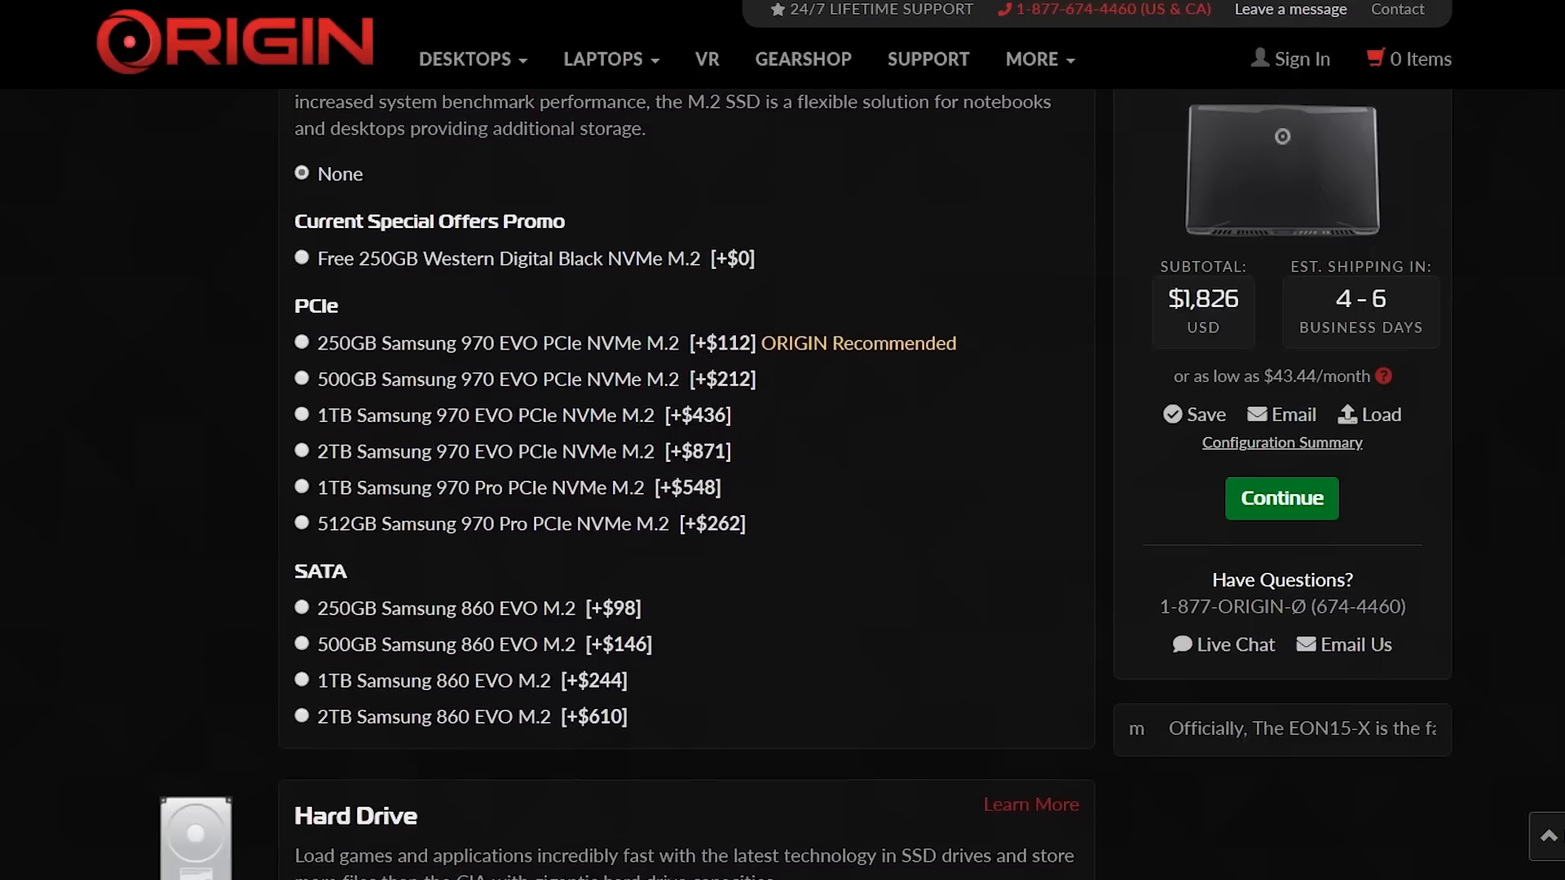
pyautogui.scroll(-3)
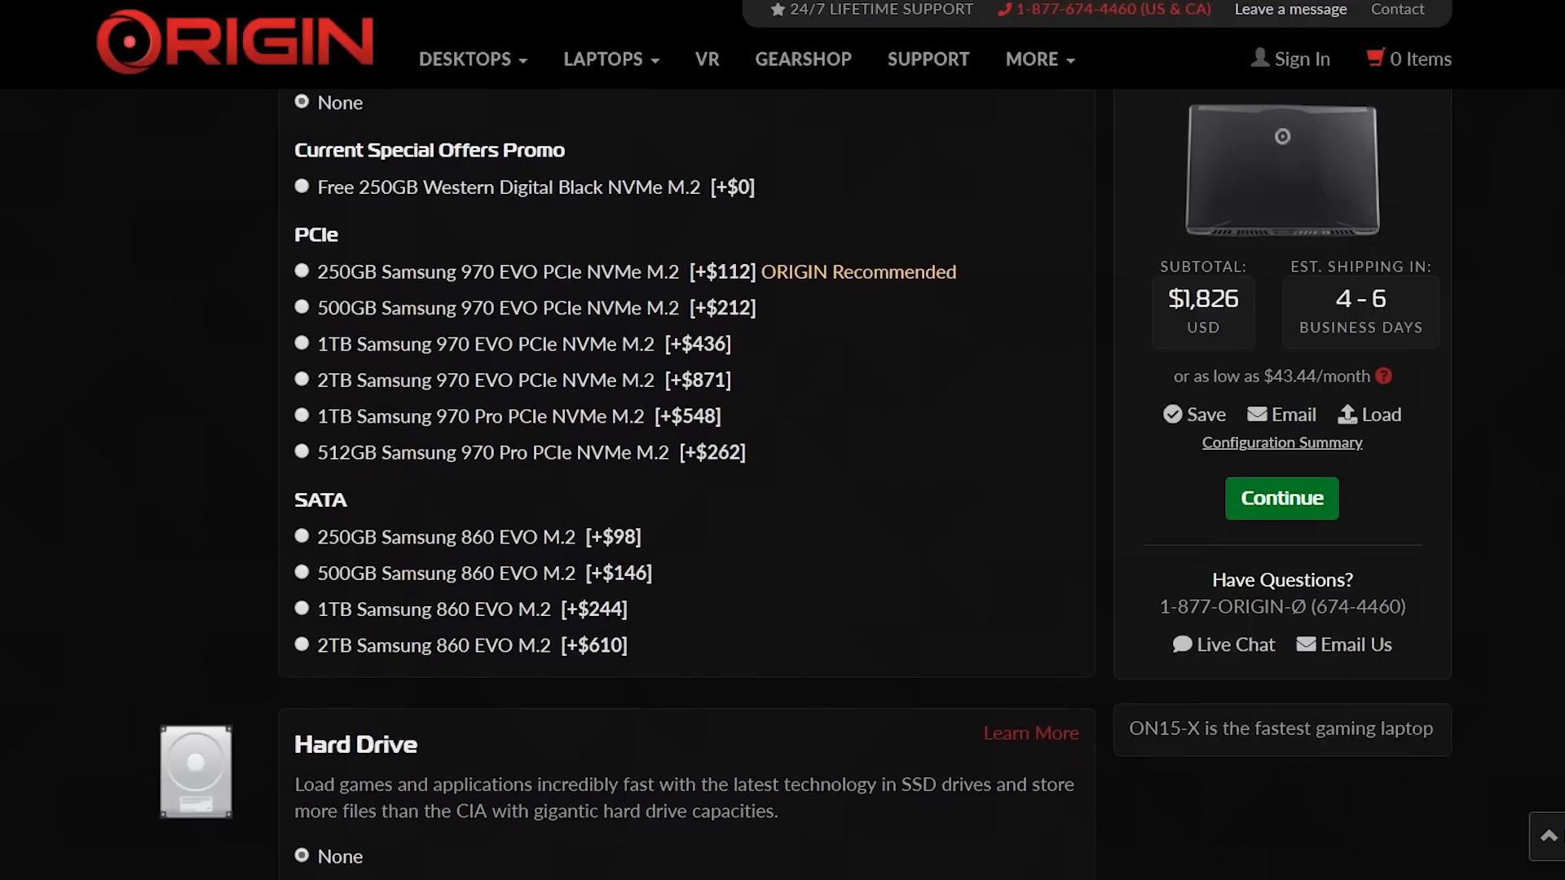
pyautogui.scroll(-3)
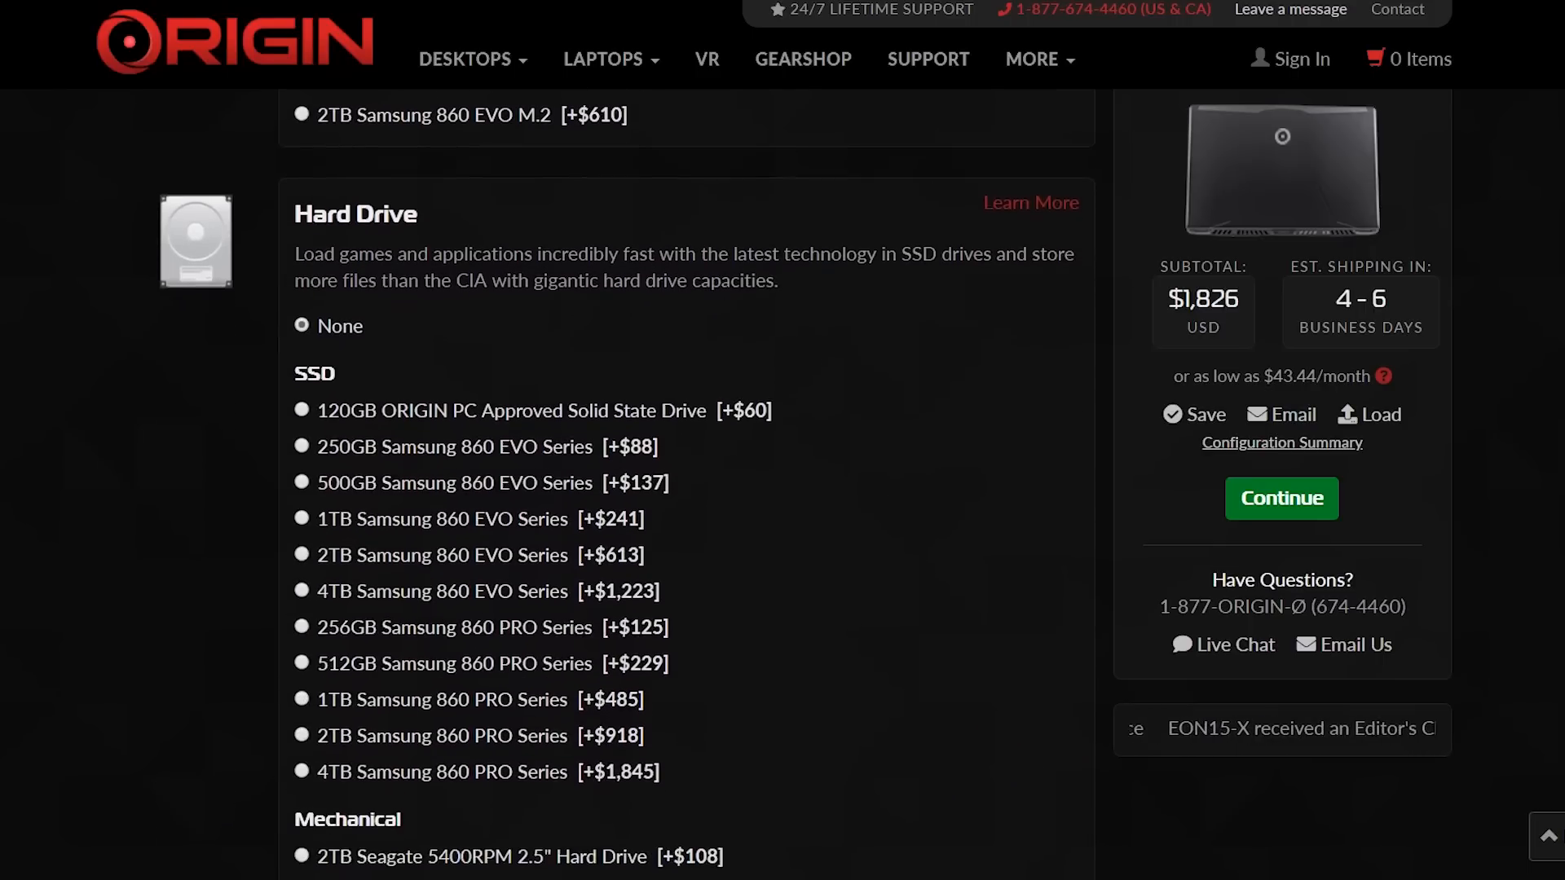
pyautogui.scroll(-3)
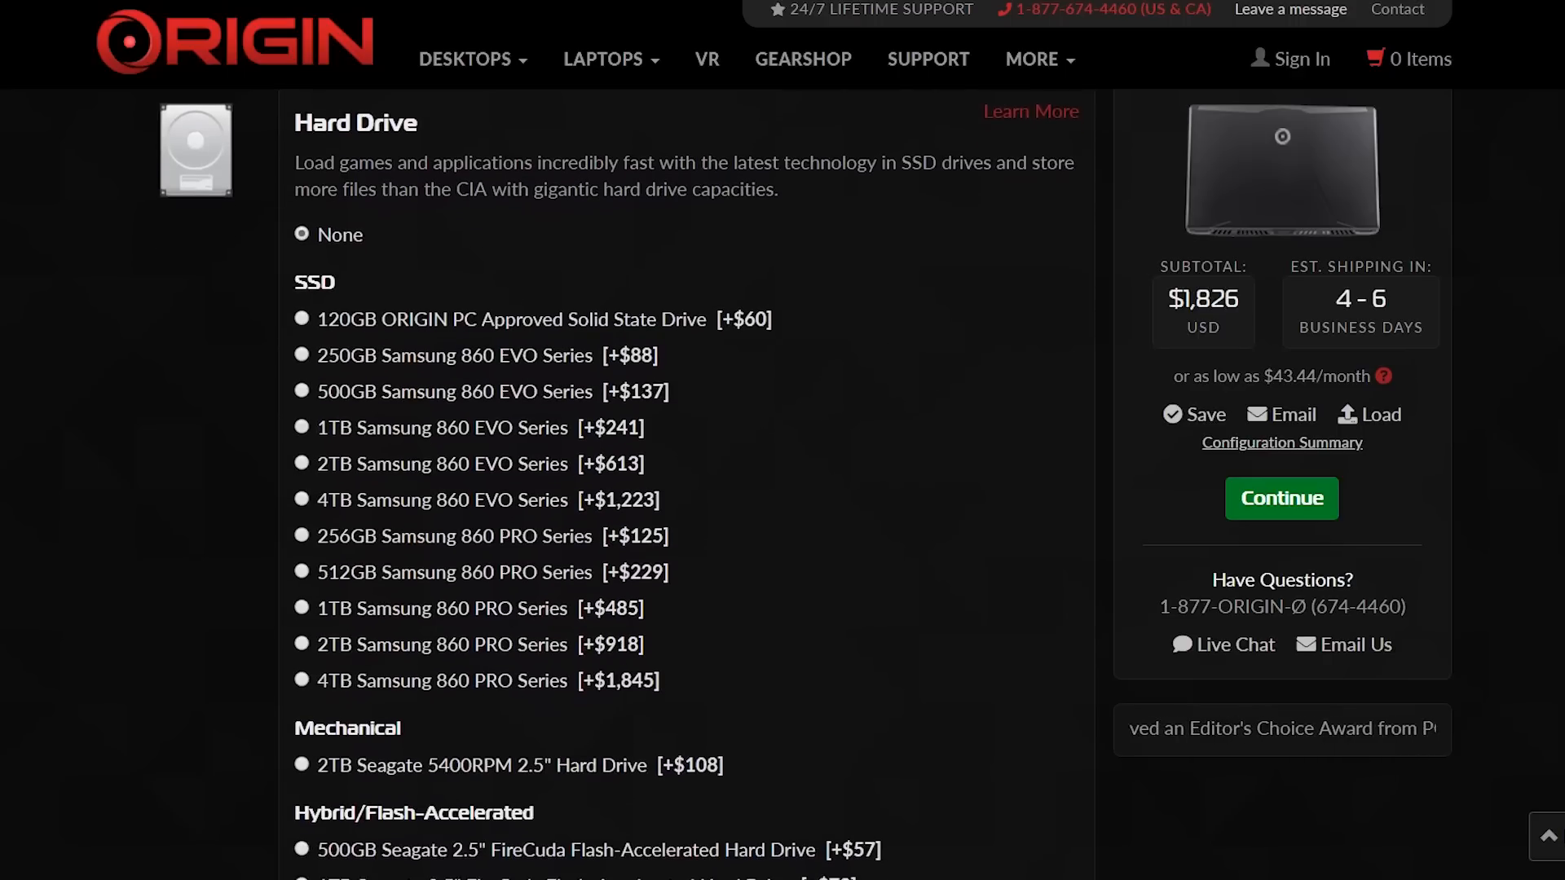
pyautogui.scroll(-3)
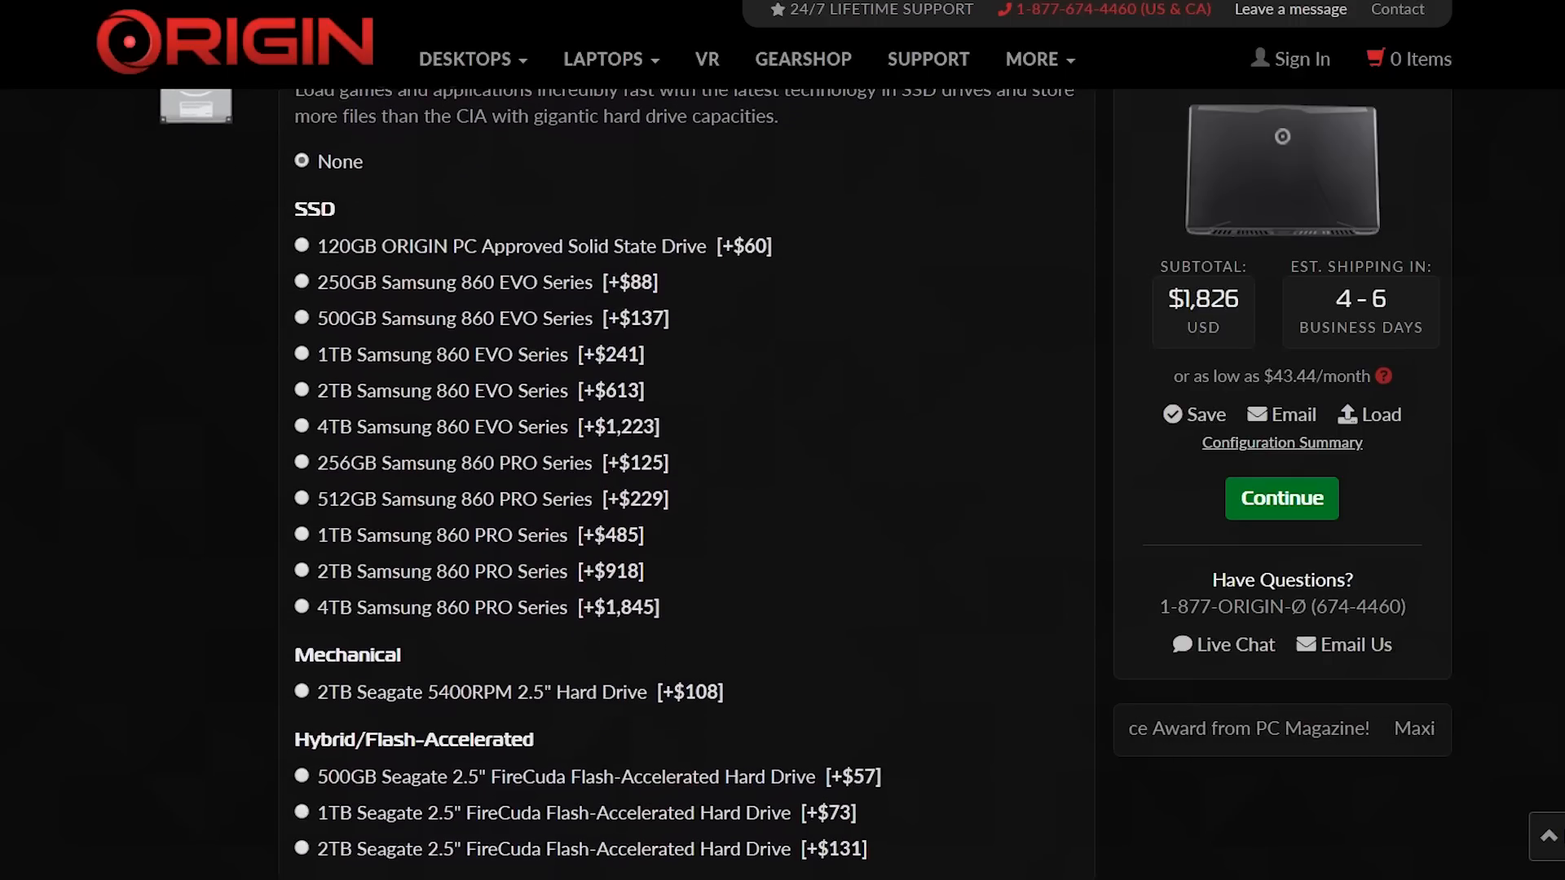
pyautogui.scroll(-3)
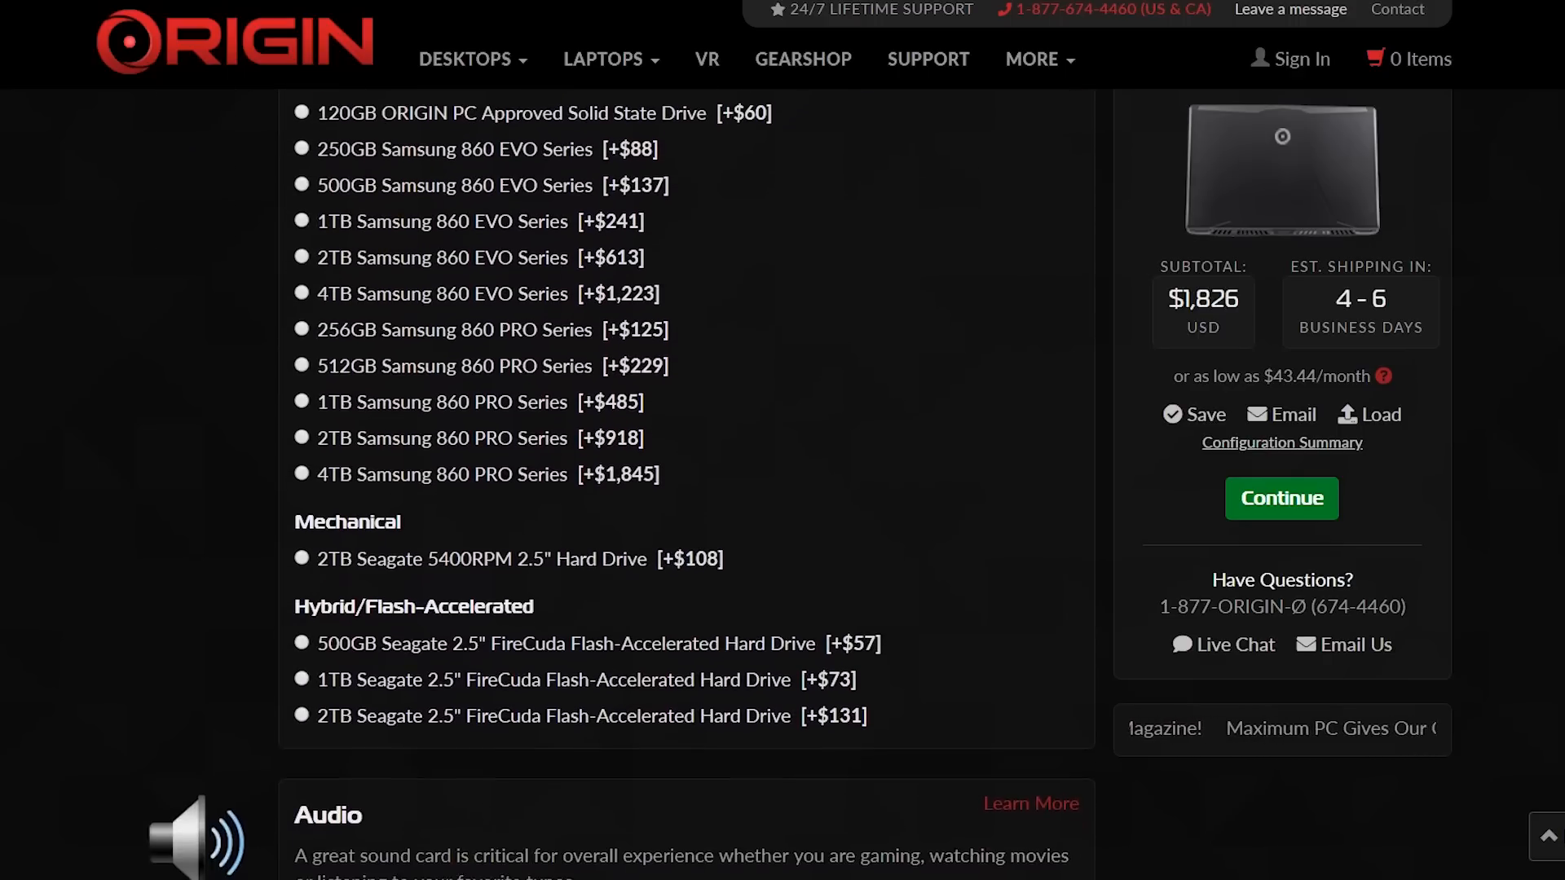
pyautogui.scroll(-3)
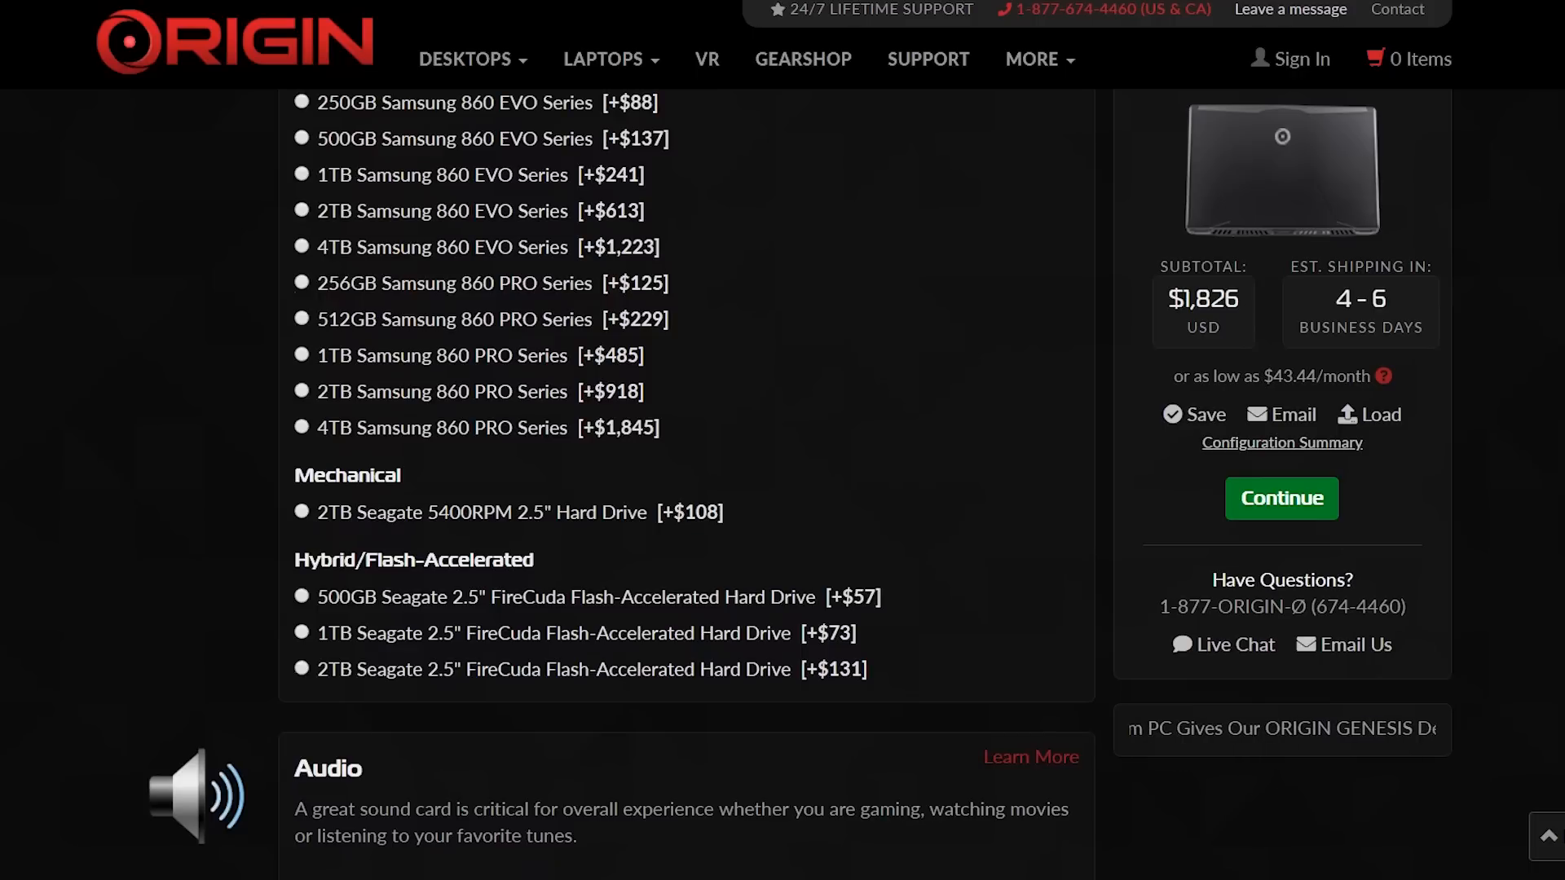
pyautogui.scroll(-3)
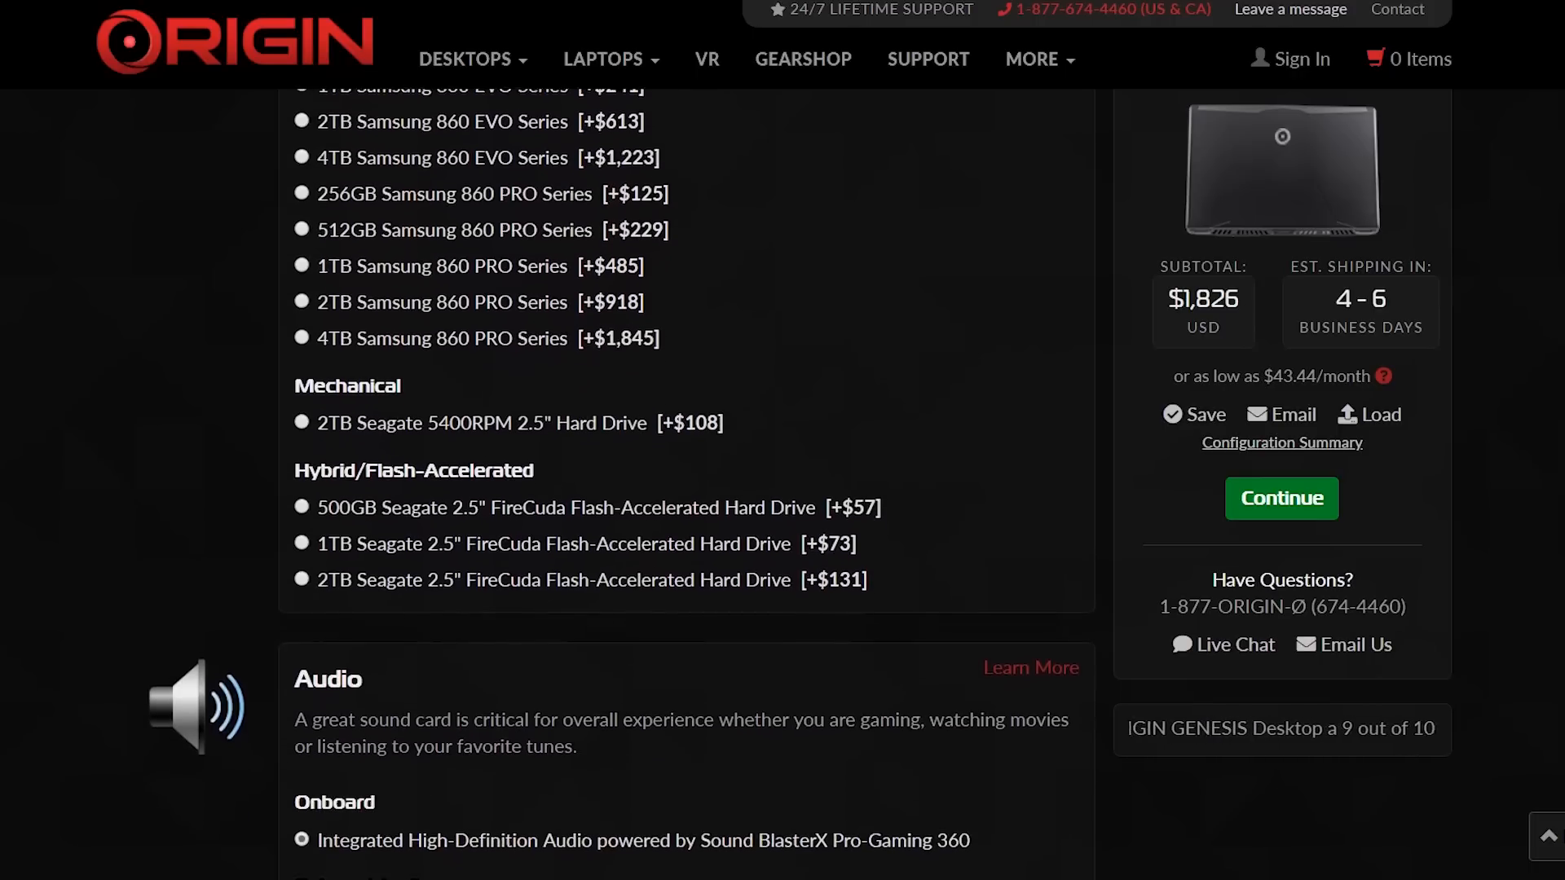
pyautogui.scroll(-3)
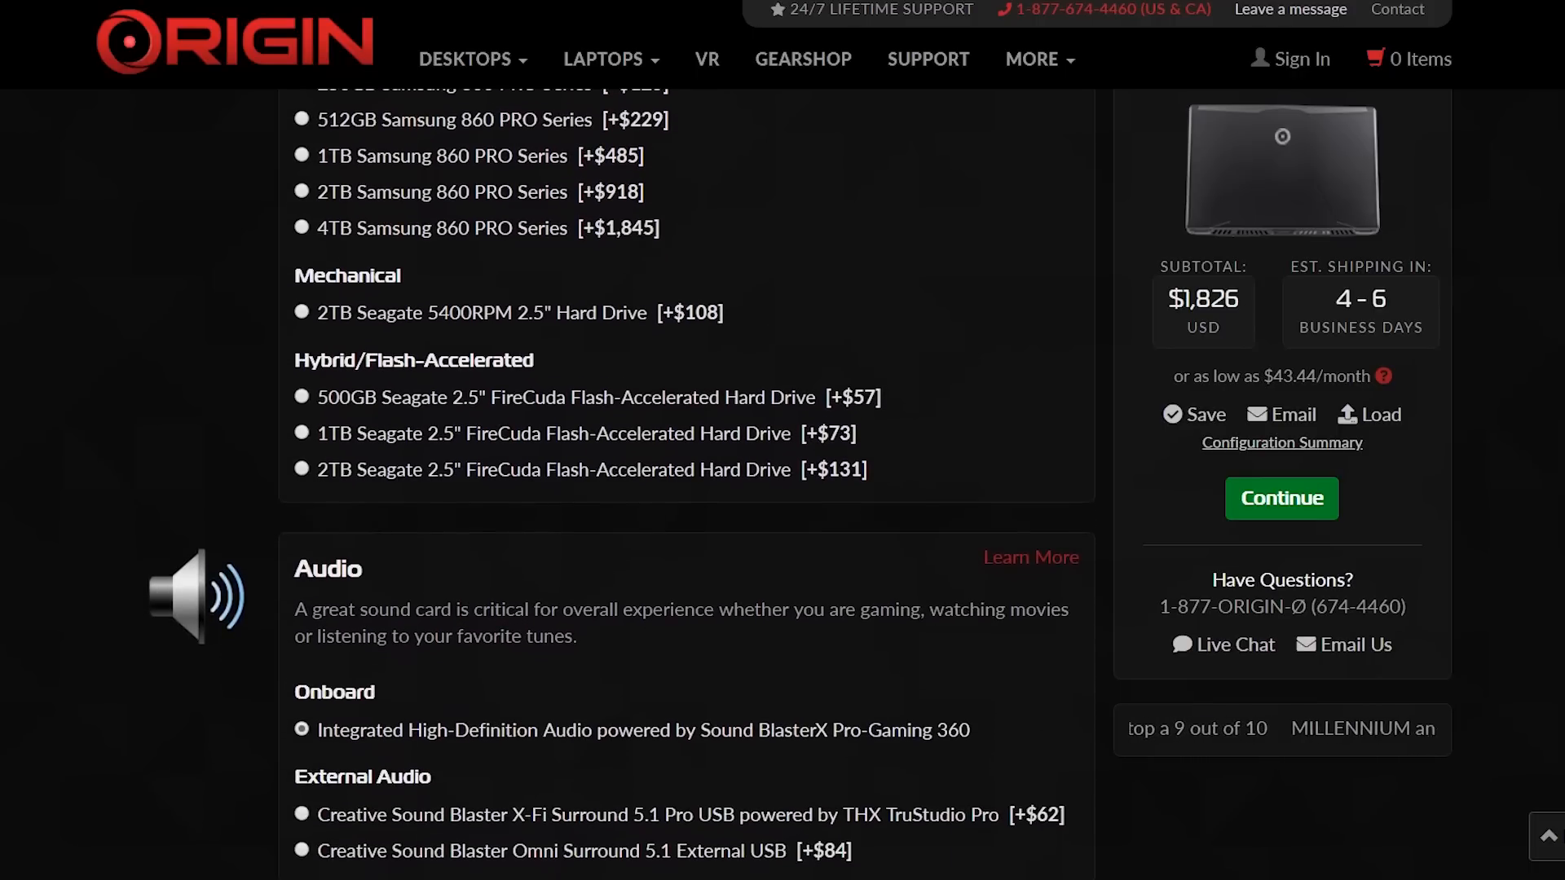